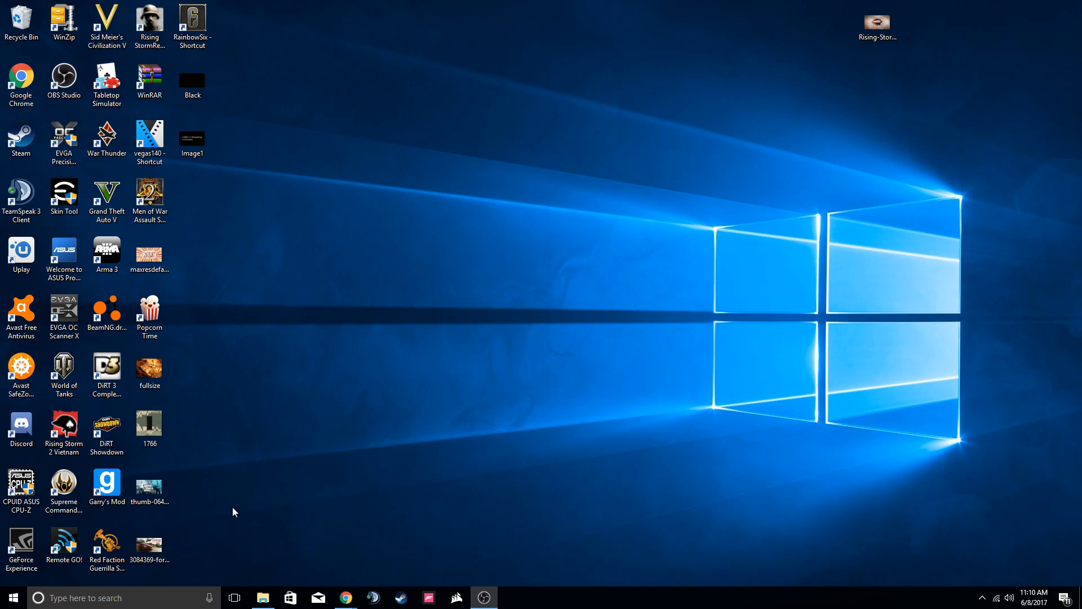
{"action": "mouse_move", "coordinate": [4, 527]}
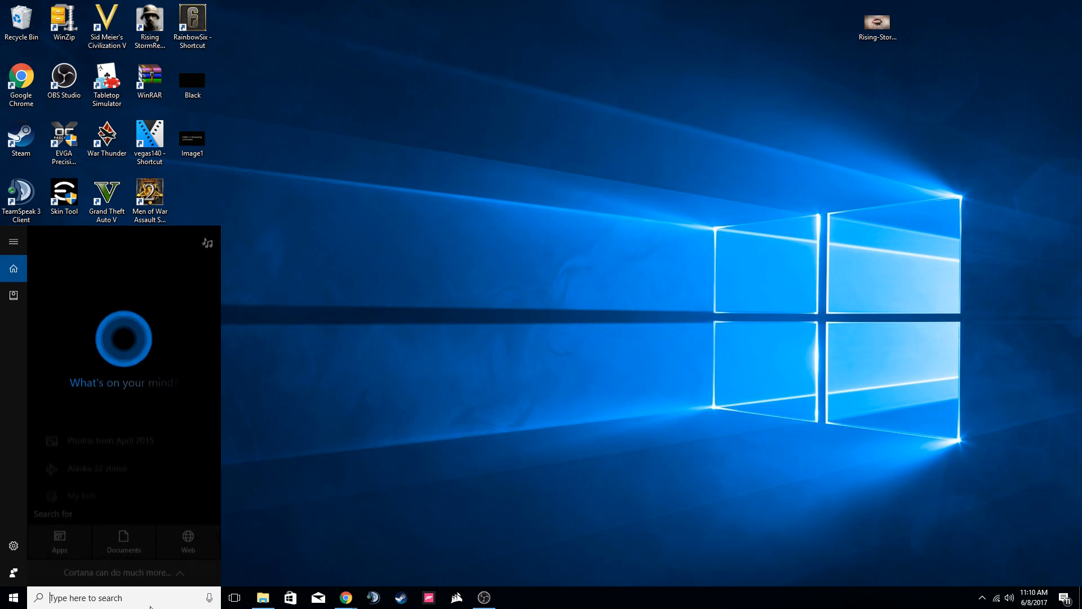
- Search for cmd and launch Command Prompt with administrator rights
{"action": "type", "text": "cmd"}
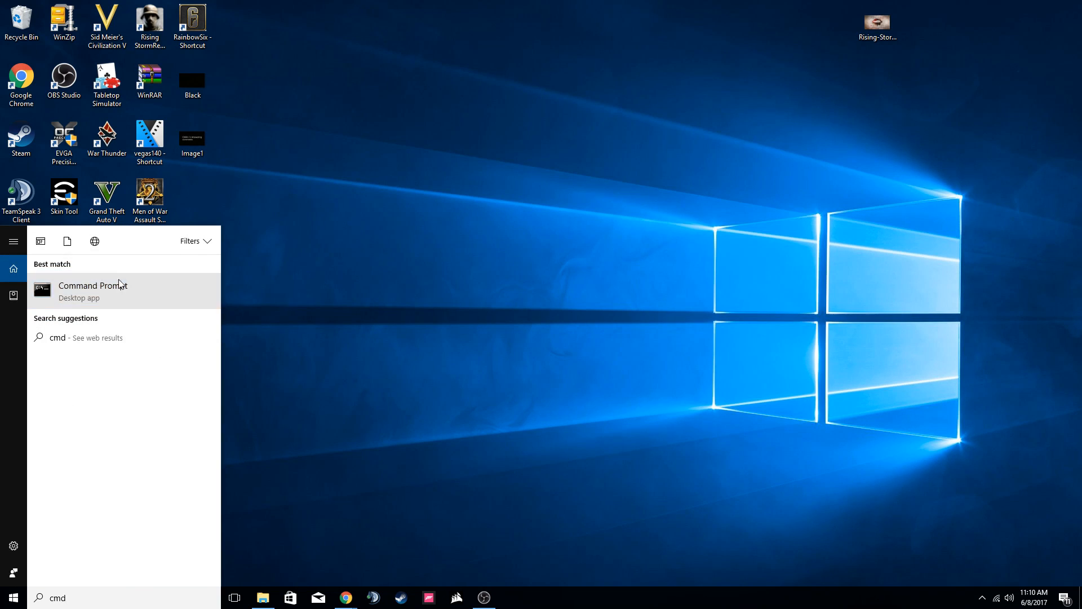
{"action": "left_click", "coordinate": [92, 291]}
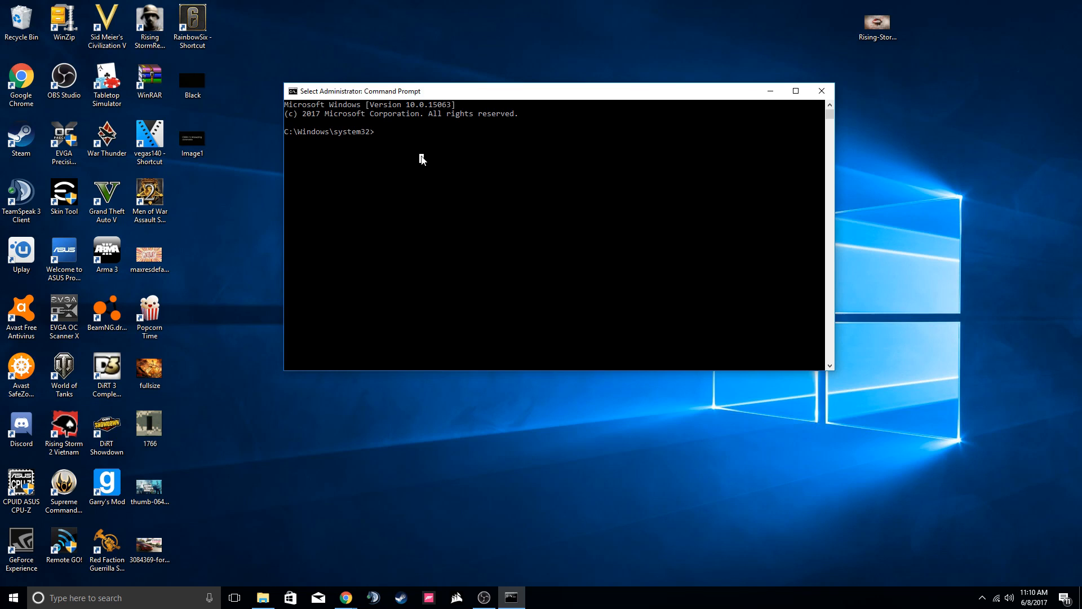
- Enter netsh's teredo interface context and set the Teredo state to disabled
{"action": "type", "text": "netsh"}
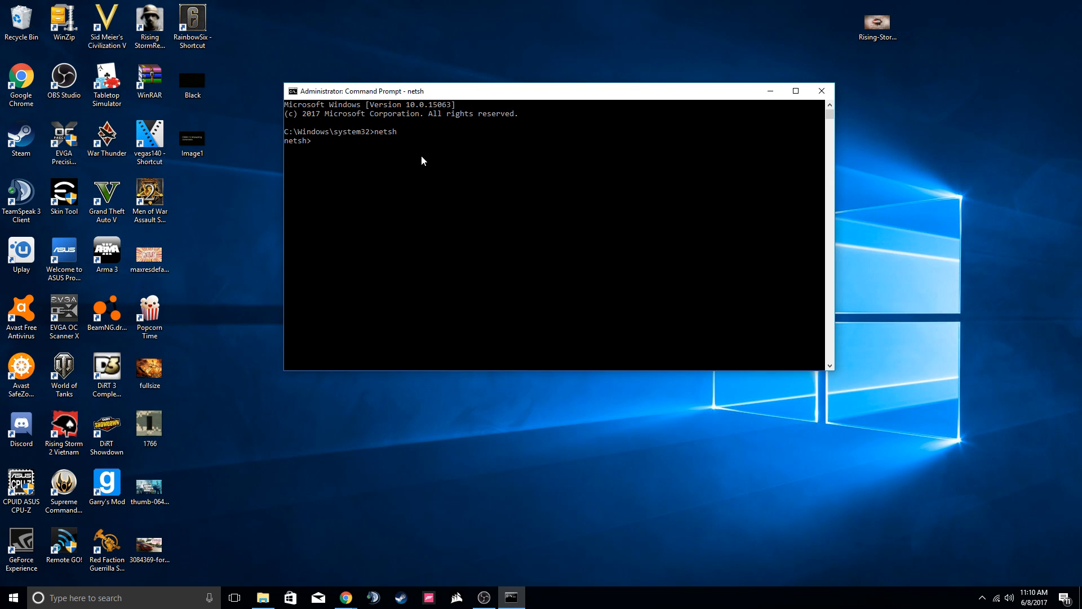
{"action": "type", "text": "int teredo"}
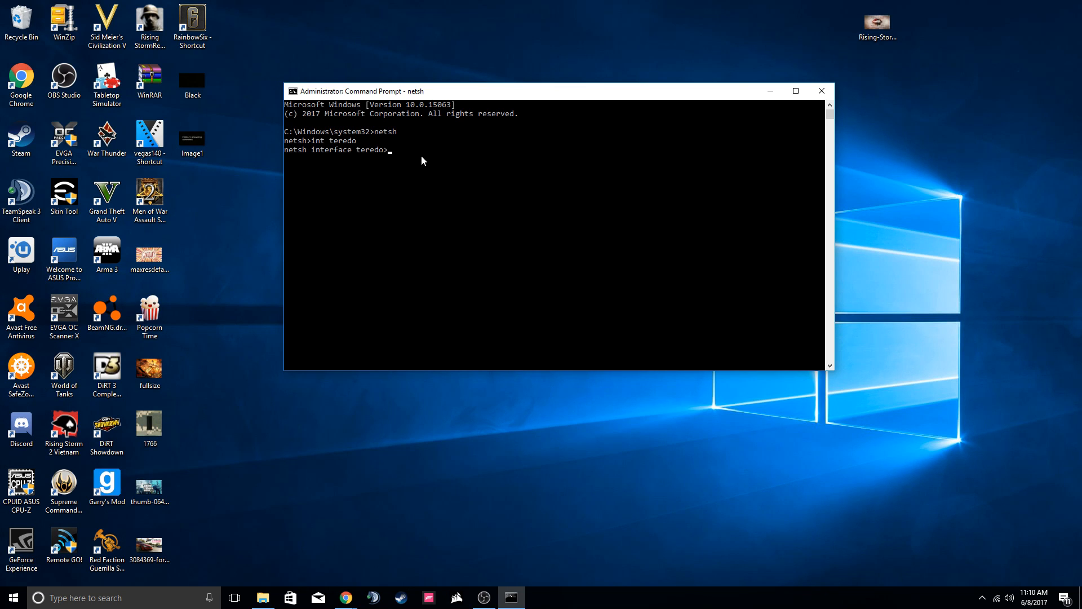
{"action": "type", "text": "set"}
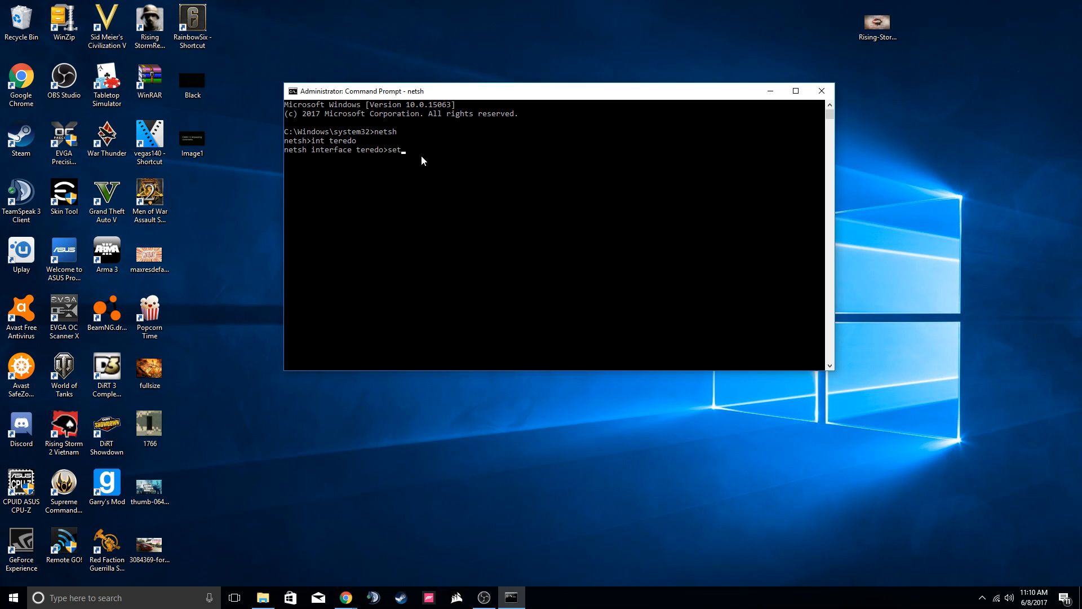
{"action": "type", "text": "state disabled"}
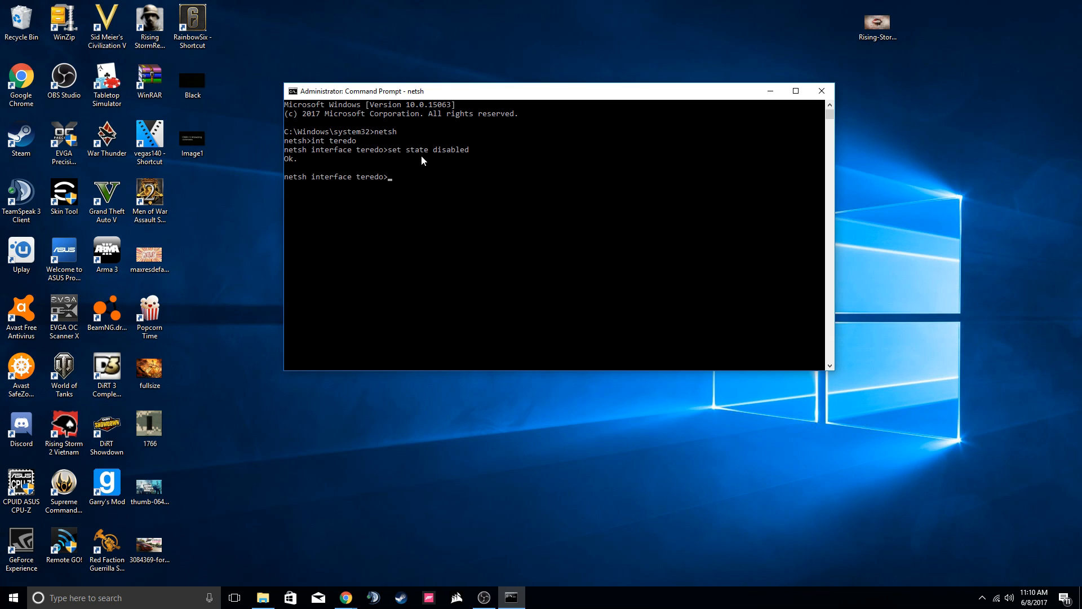
- Switch netsh to the int ipv6 context and set teredo to client mode
{"action": "type", "text": "int ipv6"}
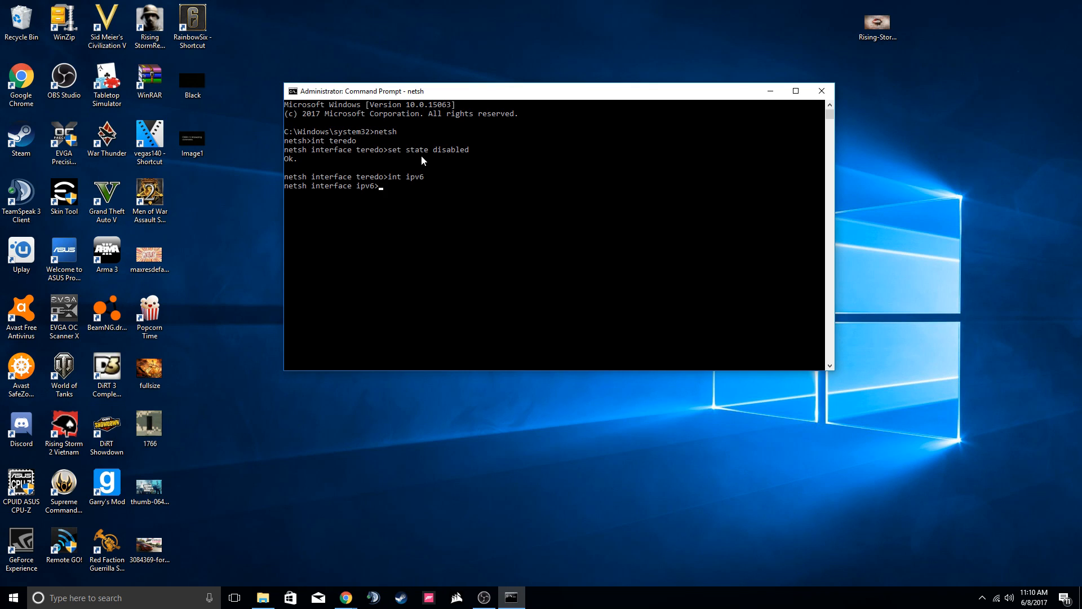
{"action": "type", "text": "s"}
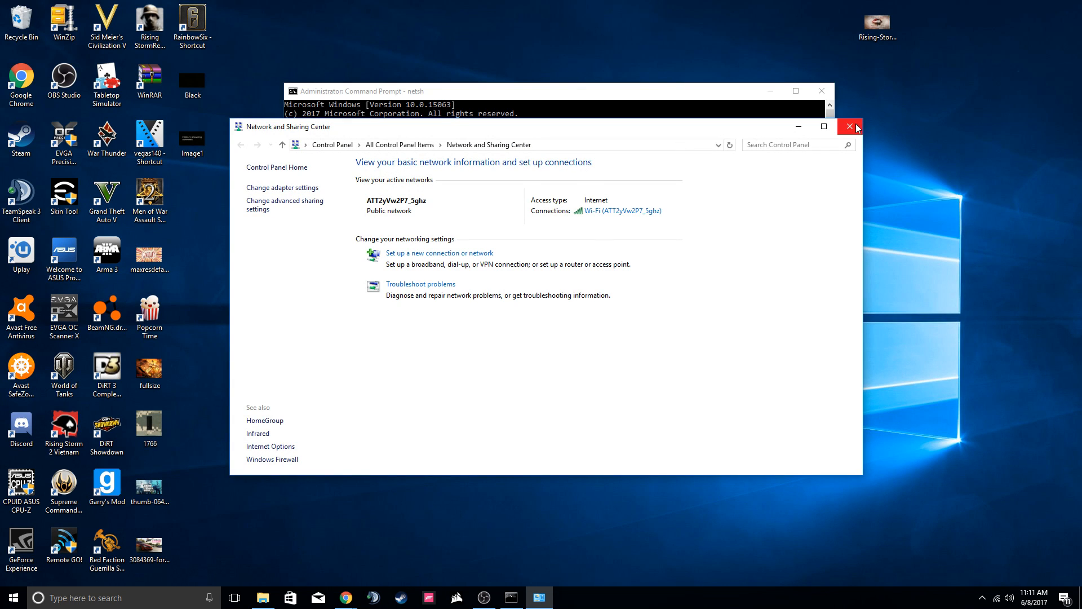
- Close Network and Sharing Center to reveal the Command Prompt's Ok confirmation
{"action": "left_click", "coordinate": [849, 126]}
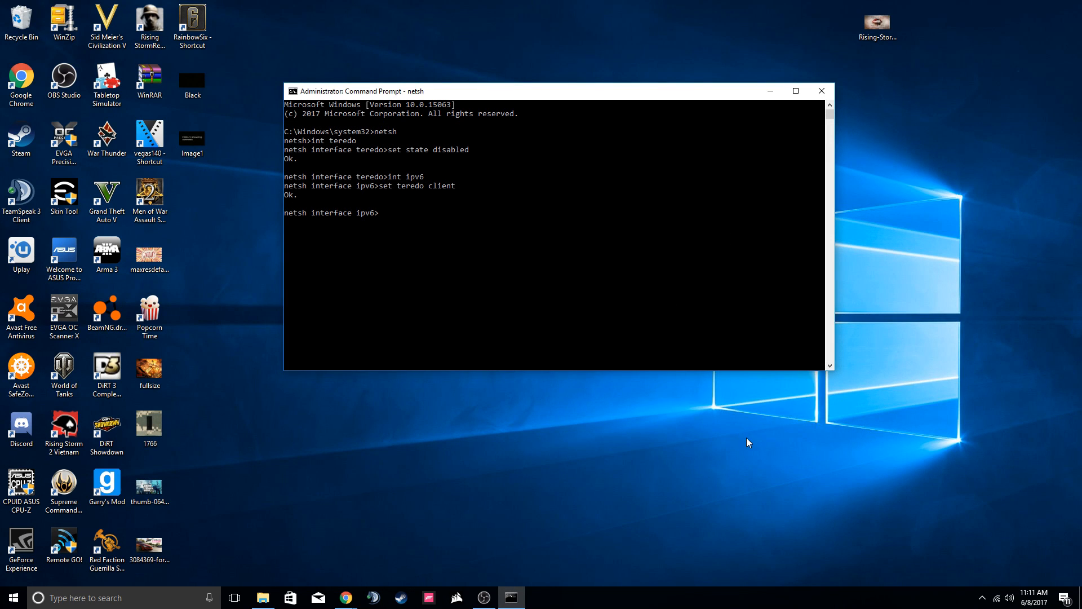